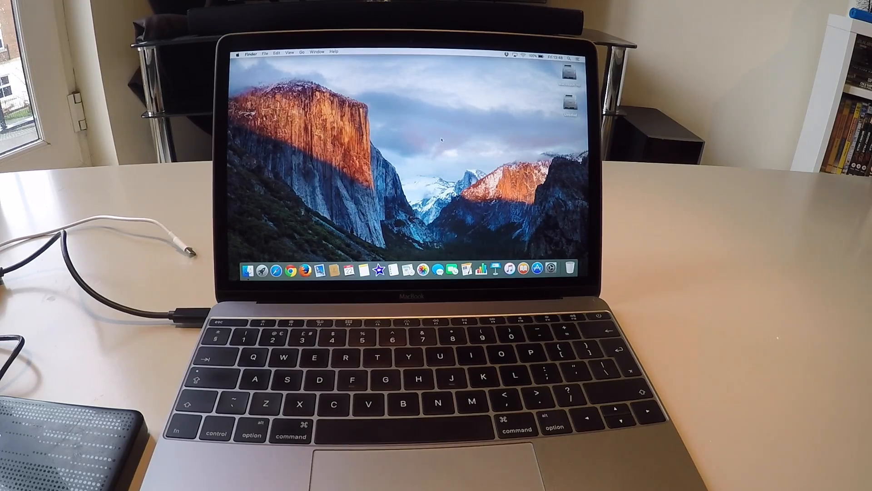
Search the Mac for 'time machine' with Spotlight.
key(cmd+space)
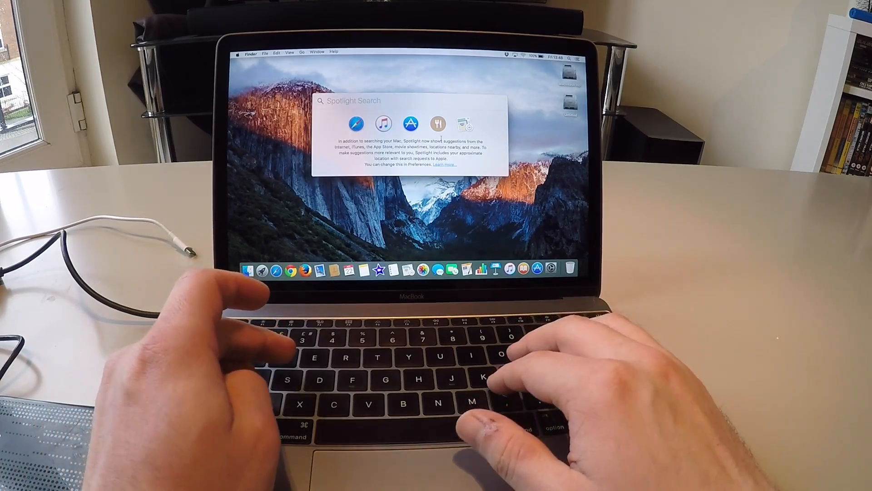
text(time machine)
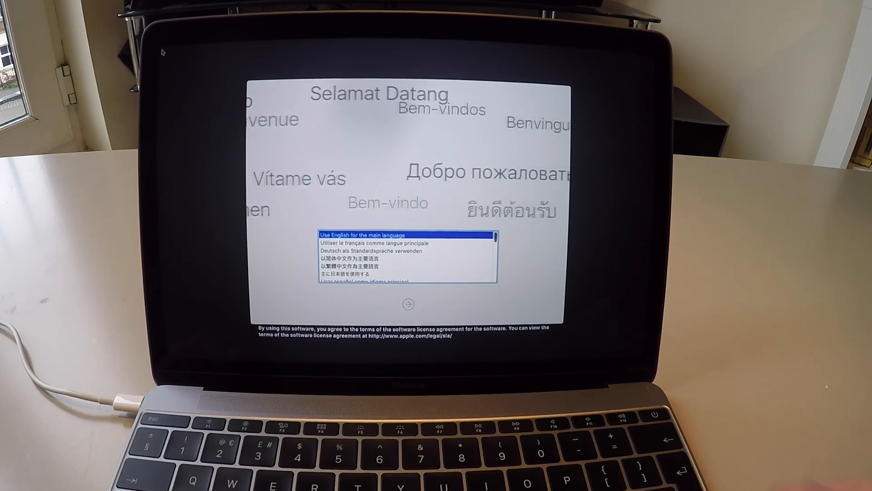
Confirm English as the main language and launch Disk Utility from OS X Utilities.
click(407, 305)
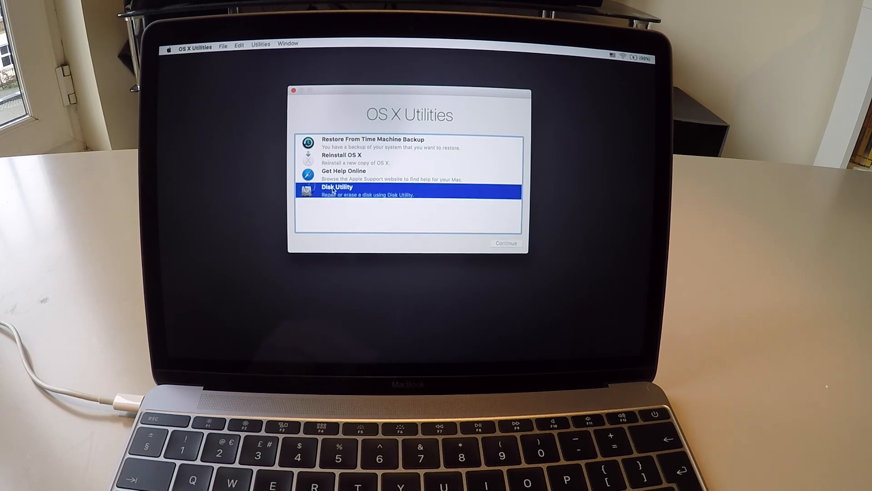
click(505, 244)
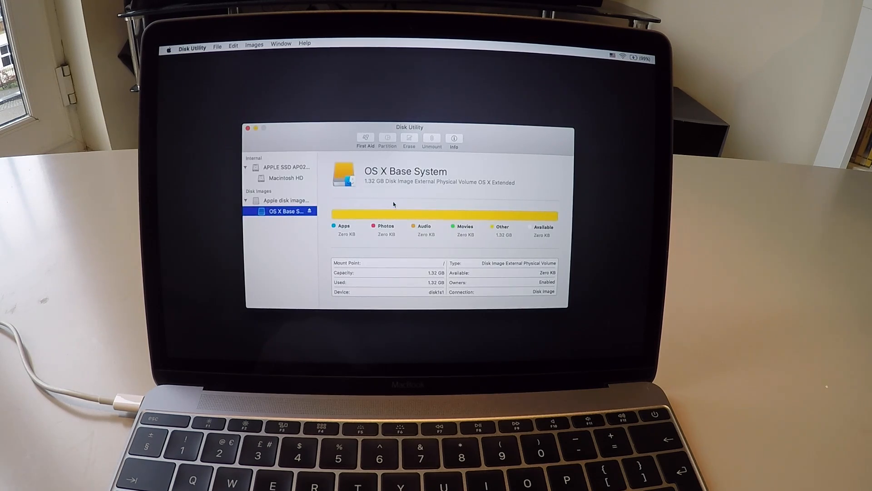
Erase the Macintosh HD volume as OS X Extended (Journaled) and return to OS X Utilities.
click(285, 177)
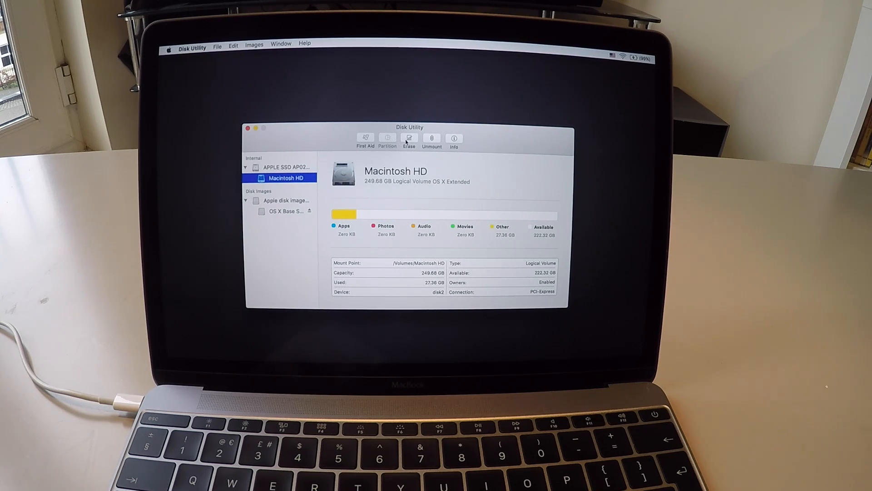
click(409, 139)
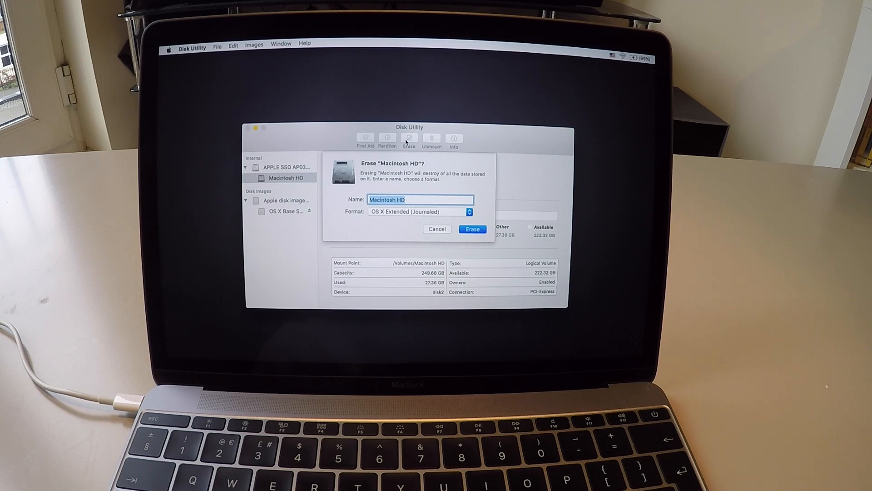
mouse_move(384, 219)
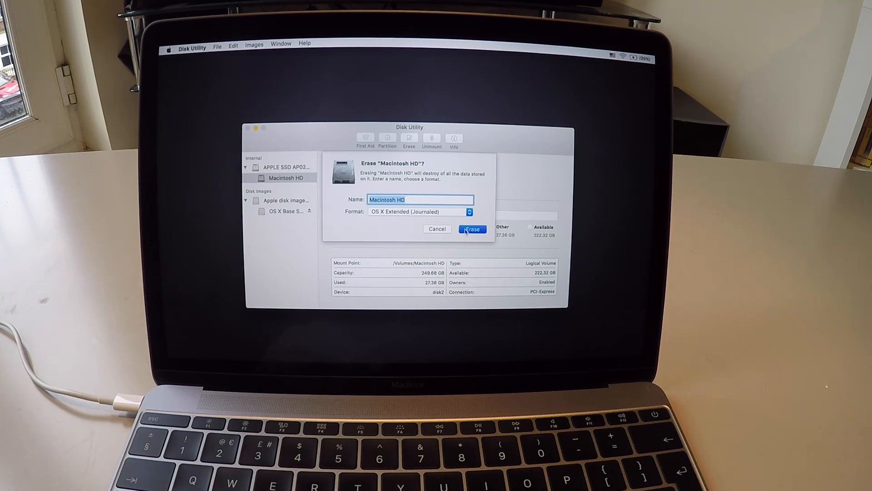
click(471, 229)
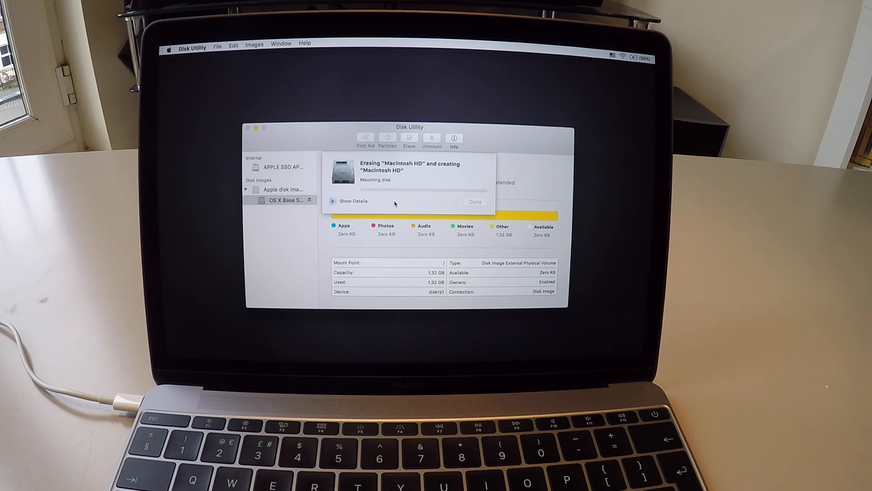
click(474, 202)
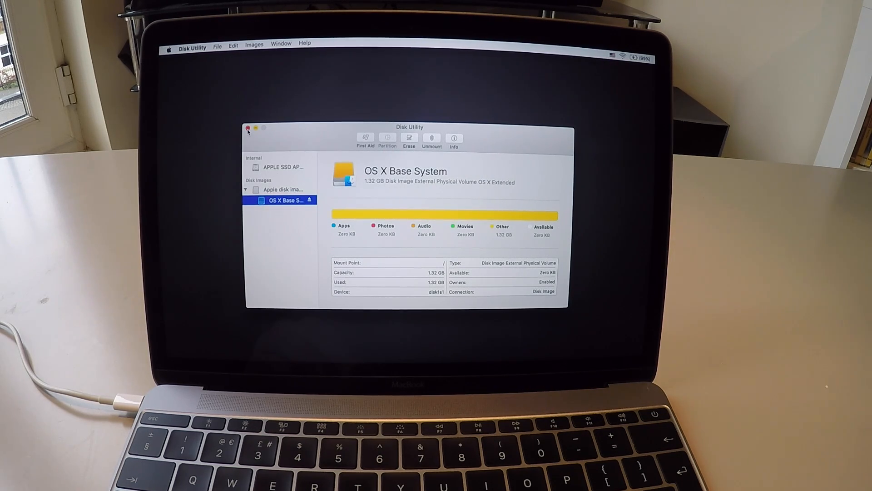
click(247, 128)
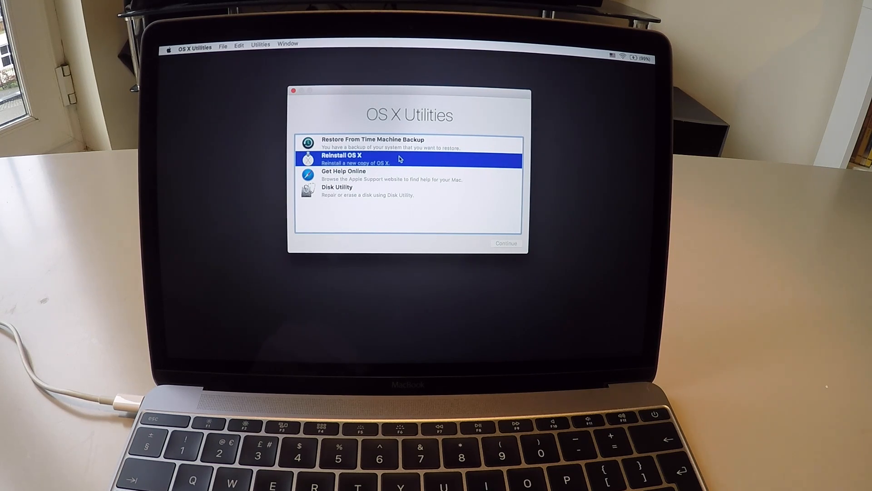
Start Reinstall OS X, join a Wi-Fi network and allow eligibility verification with Apple.
click(506, 244)
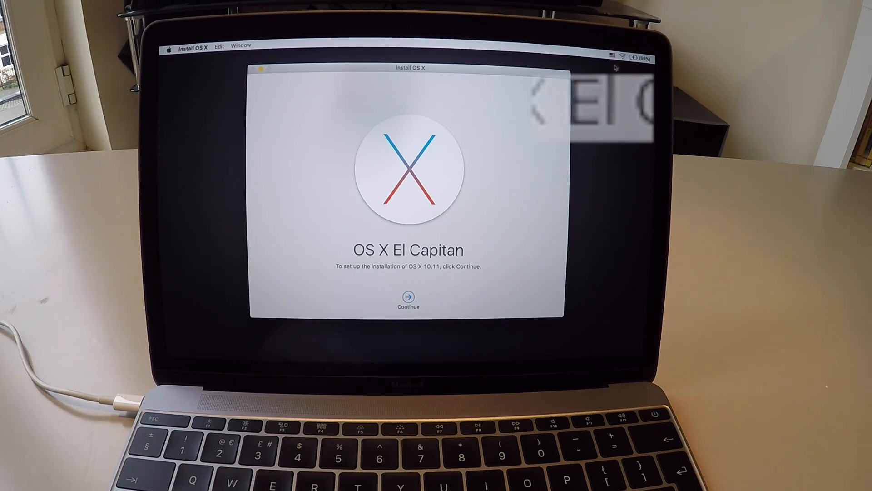
click(623, 59)
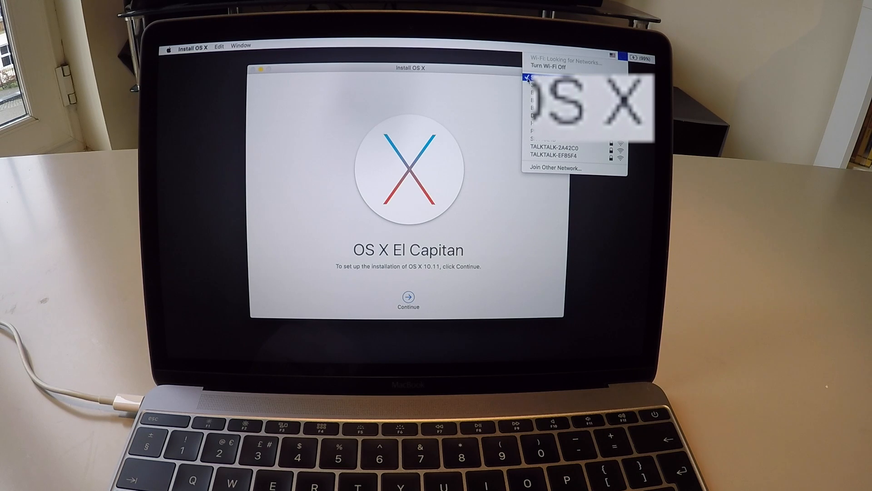
click(619, 58)
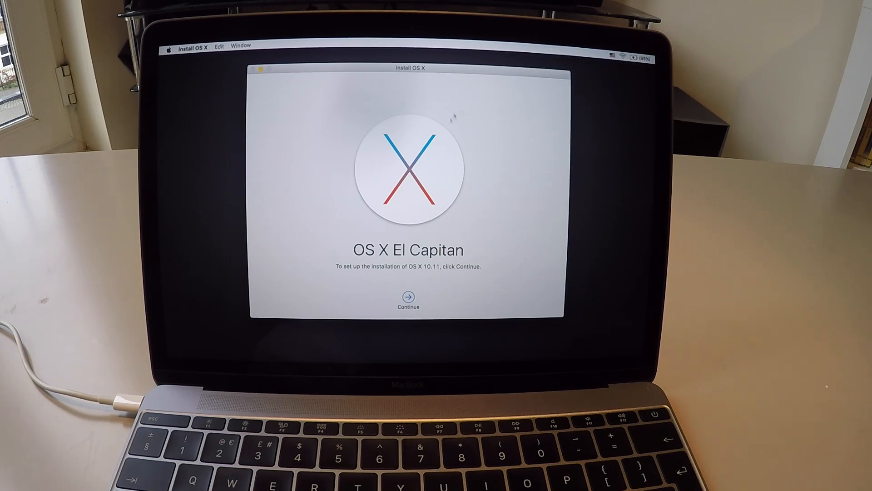
click(408, 297)
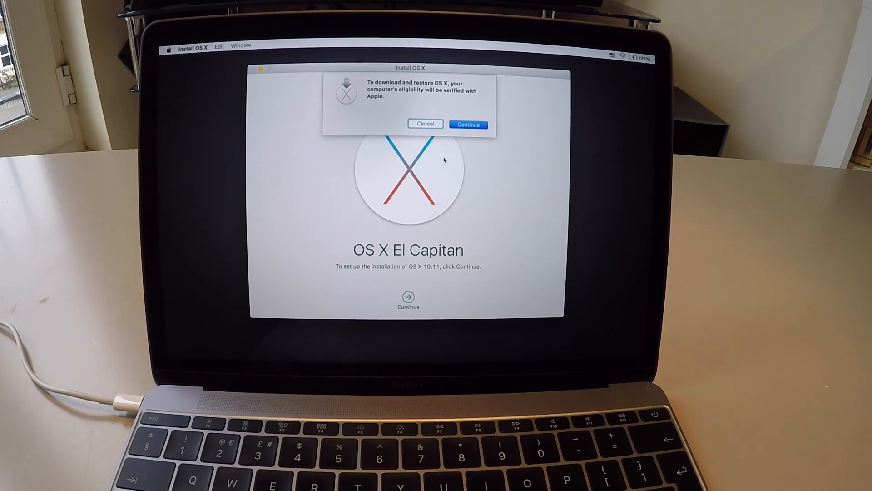
click(468, 125)
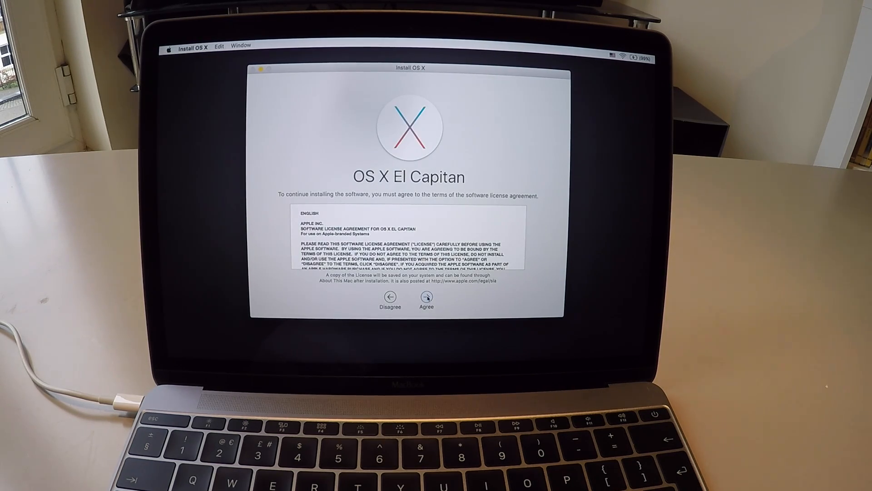
Agree to the El Capitan license and install it onto Macintosh HD.
click(426, 297)
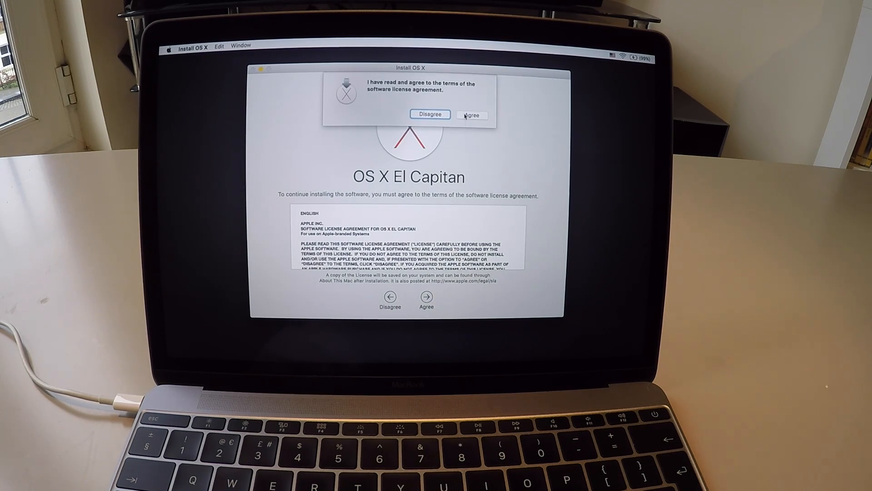
click(471, 115)
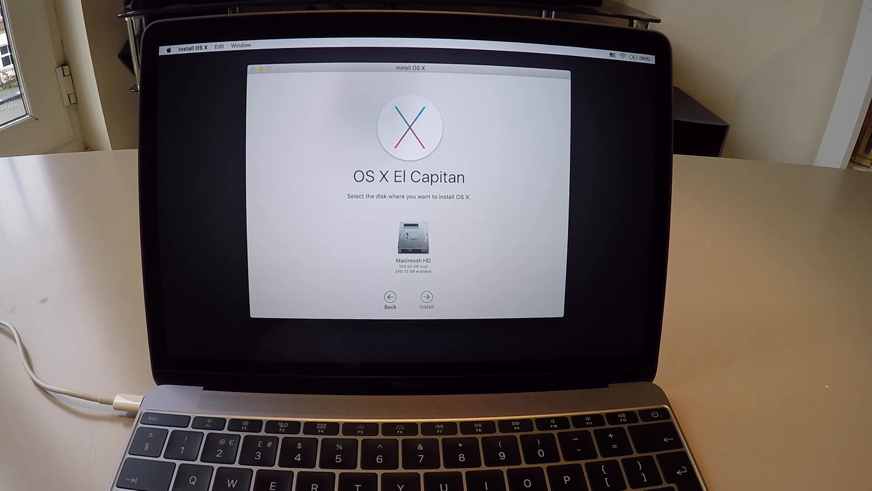
click(412, 242)
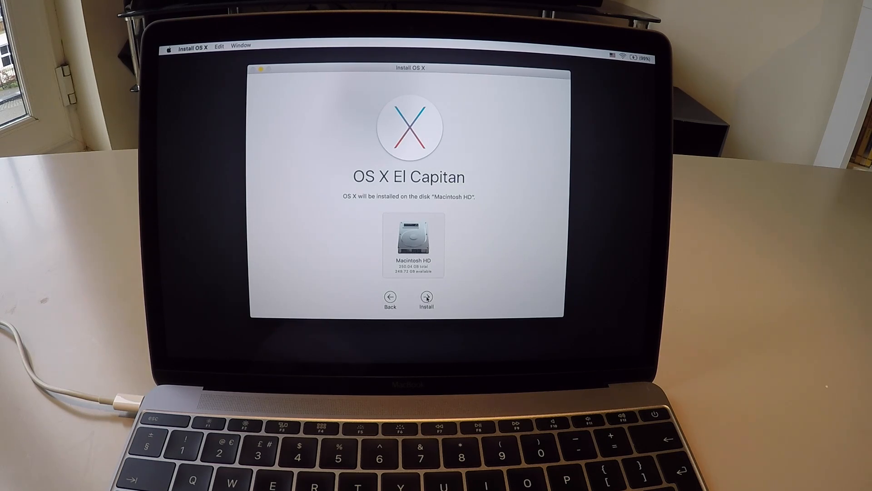
click(426, 297)
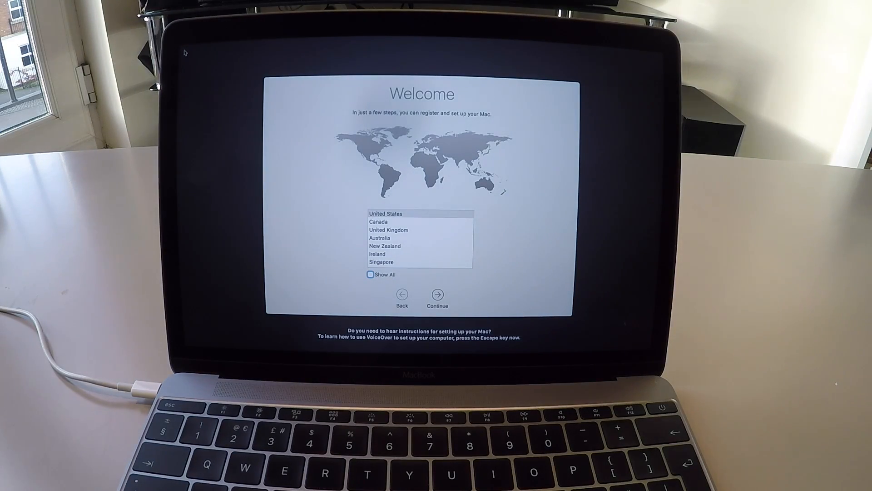
Set the country to United Kingdom and accept the British keyboard layout.
click(388, 230)
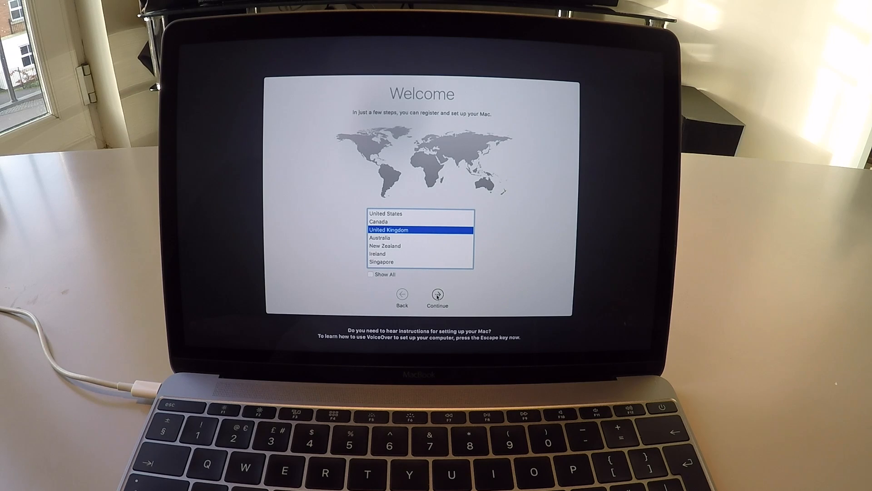
click(437, 295)
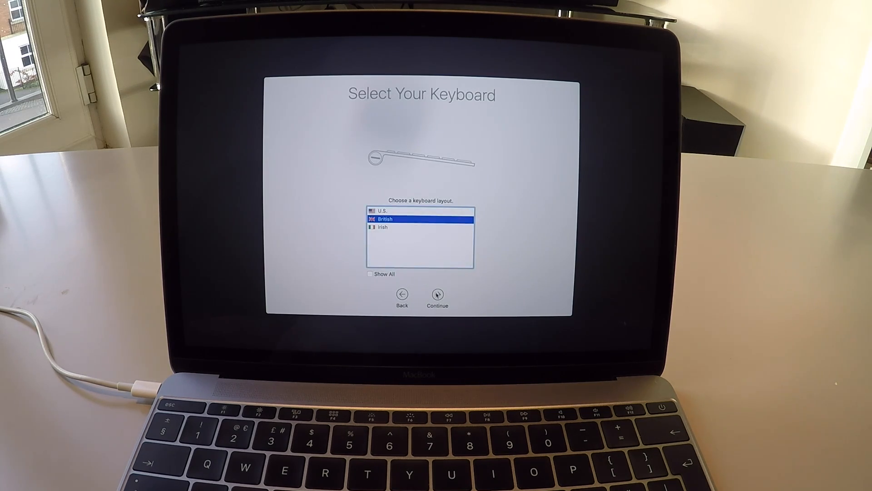
click(437, 295)
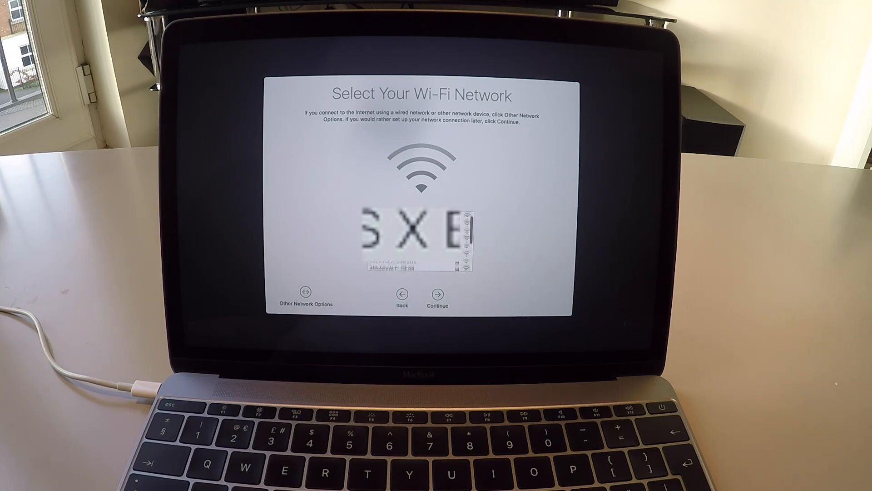
Pass the Wi-Fi step and choose not to transfer any information now.
click(437, 294)
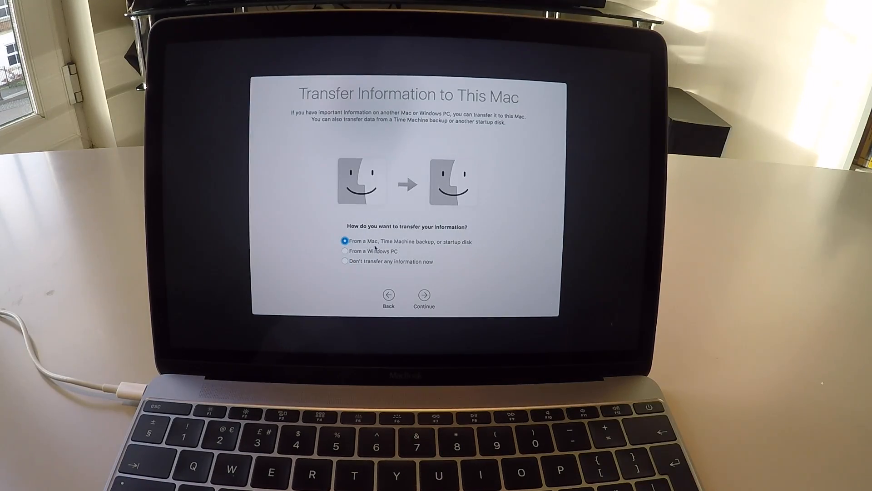
click(344, 260)
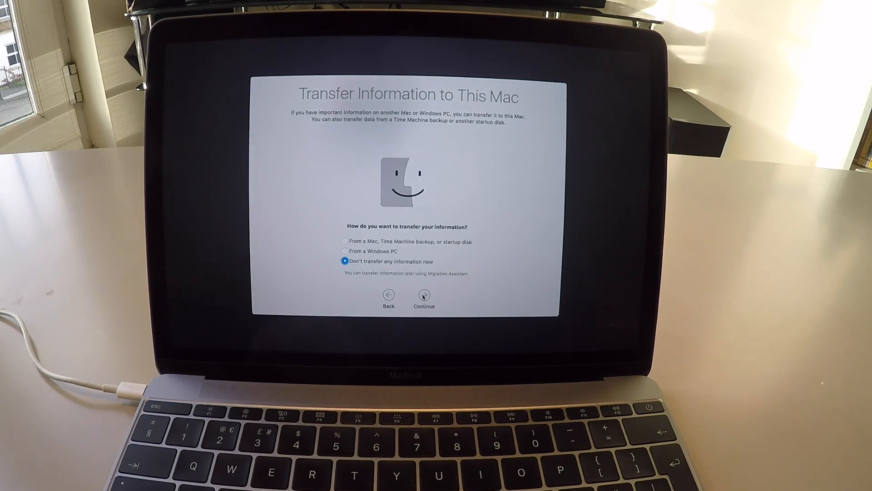
click(424, 294)
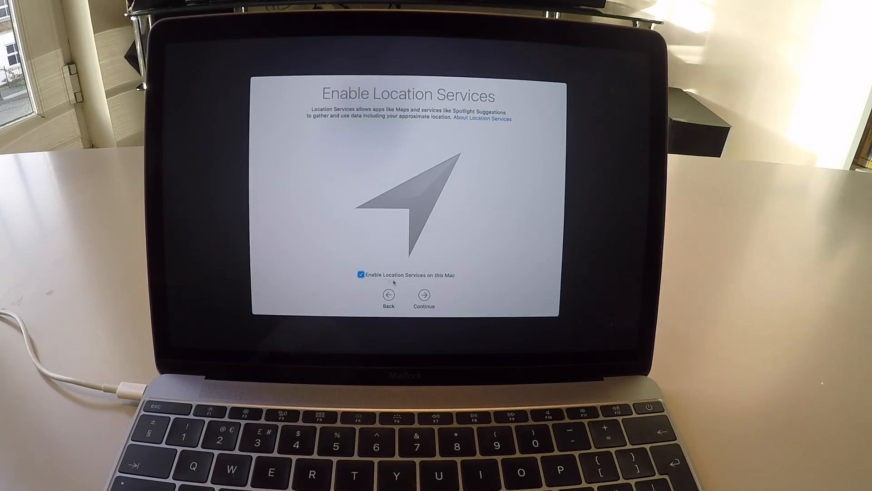
Keep Location Services enabled and sign in with the Apple ID.
click(423, 293)
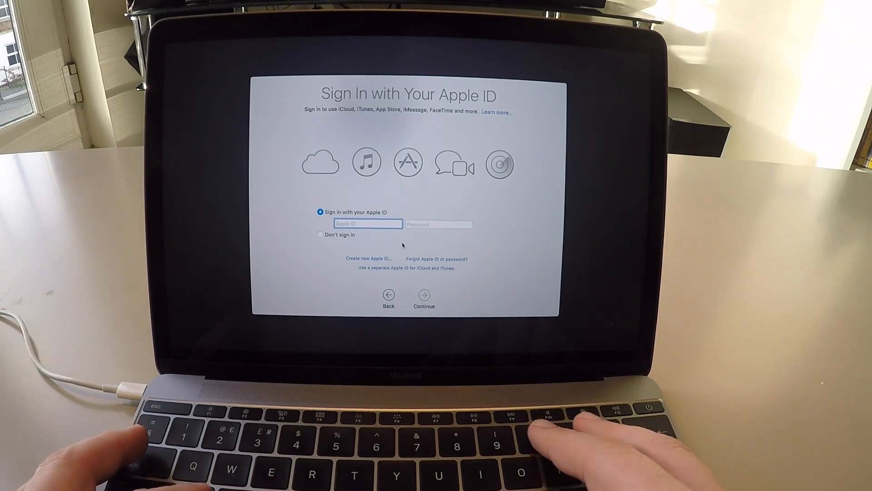
click(424, 294)
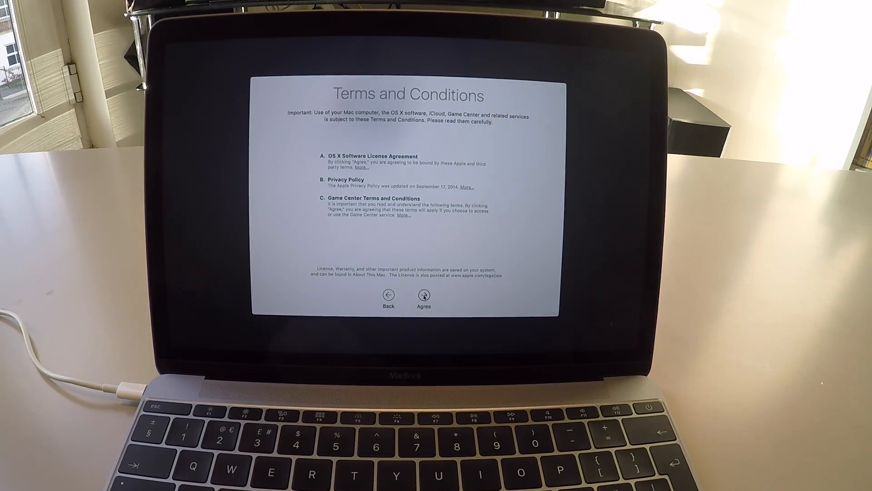
Agree to the terms and conditions and create the new computer account.
click(423, 295)
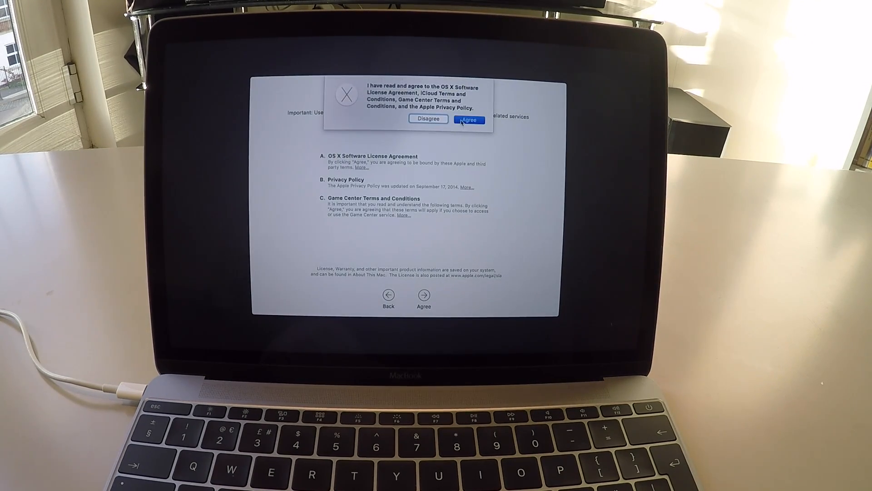
click(469, 119)
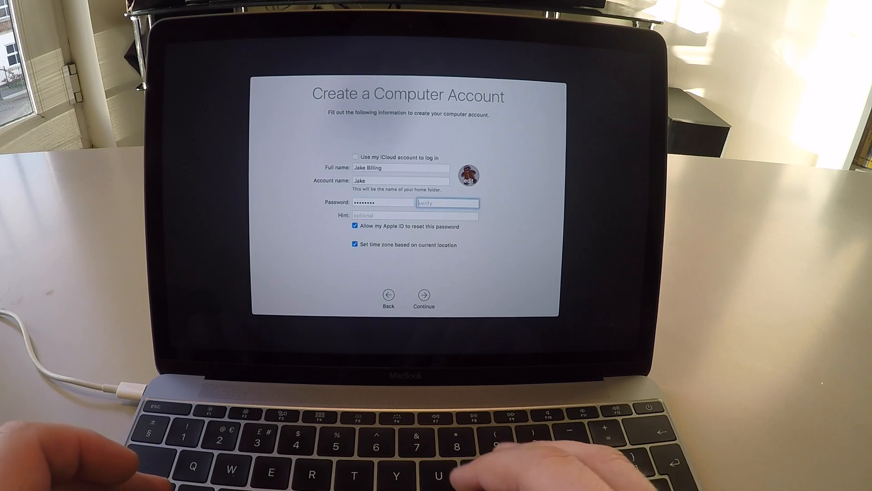
click(424, 295)
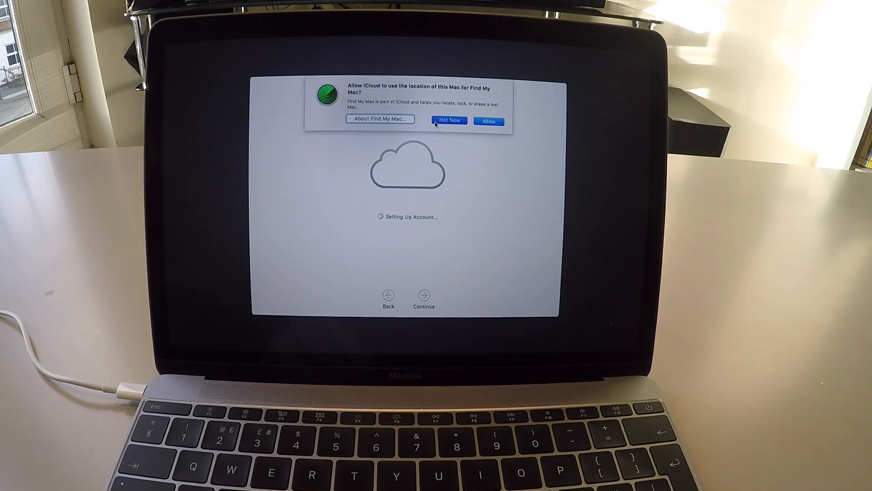
Decline Find My Mac, set up iCloud Keychain later, leave FileVault and diagnostics sharing off.
click(448, 121)
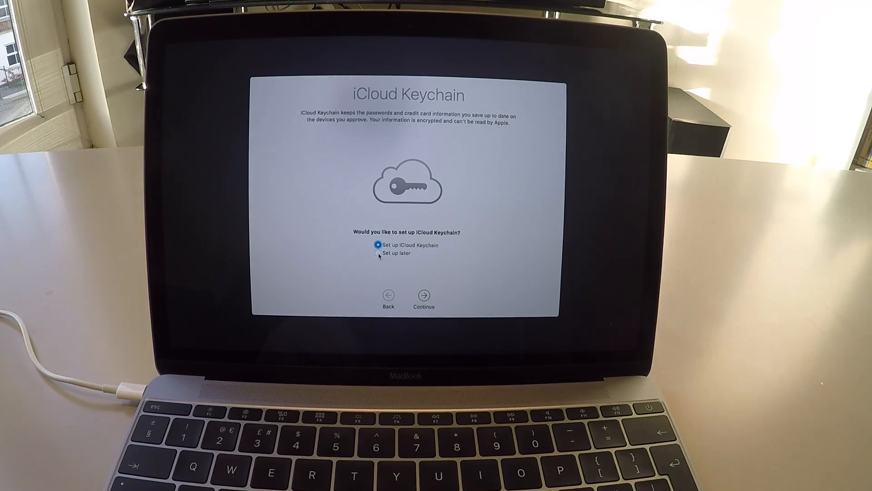
click(423, 294)
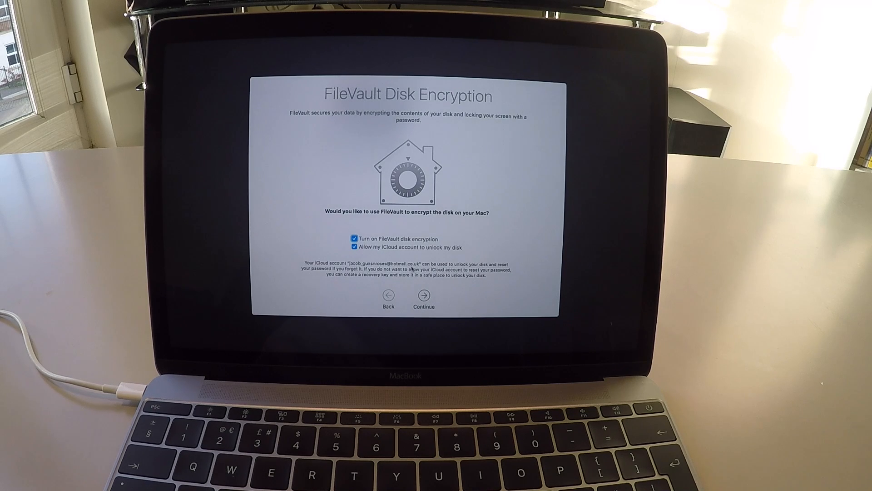
click(353, 239)
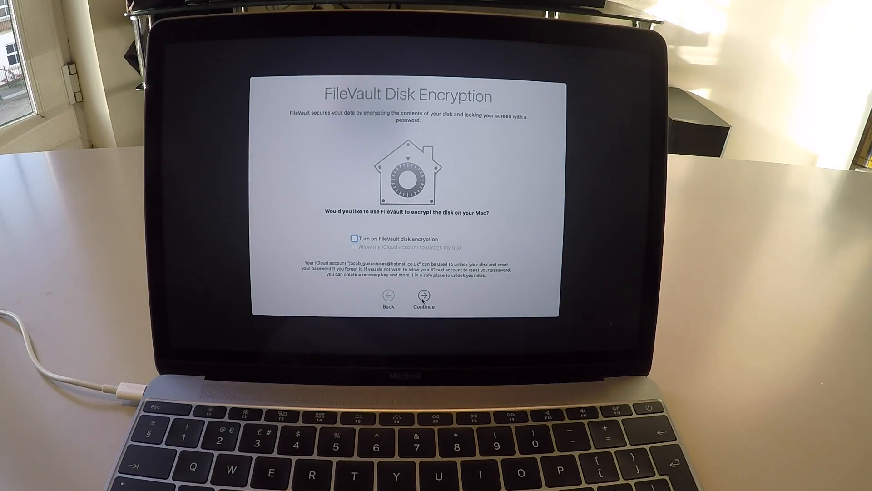
click(423, 295)
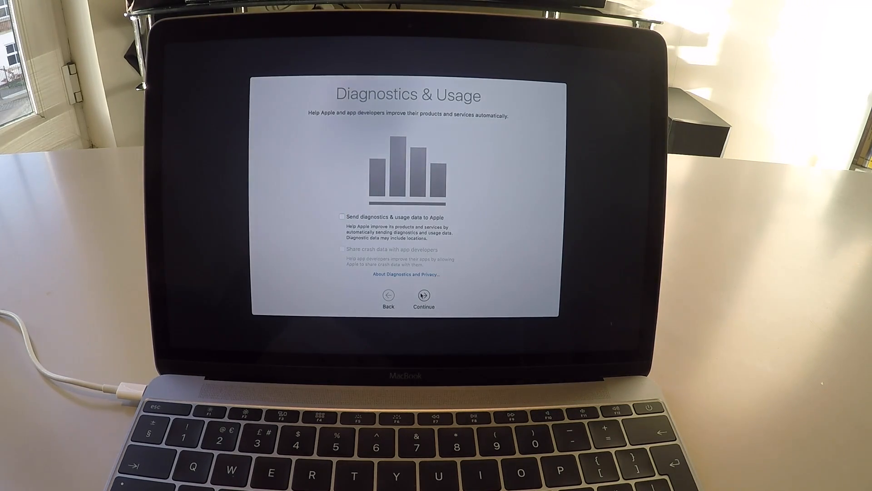
click(423, 295)
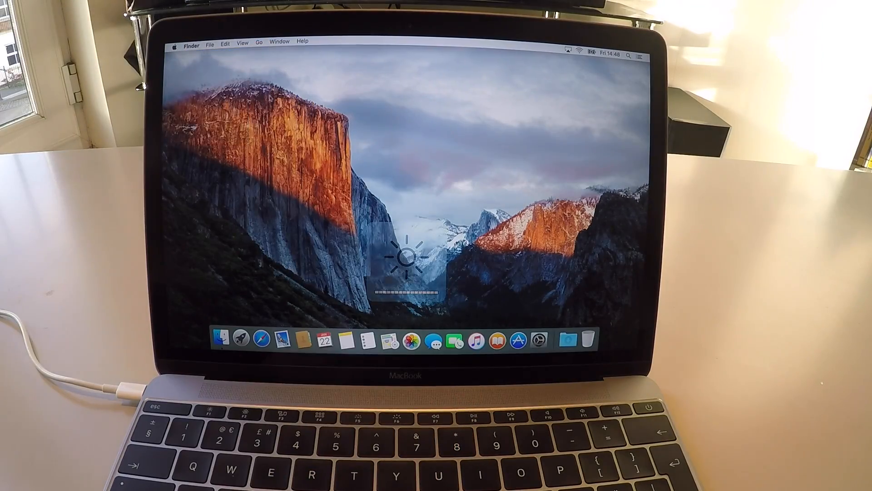
Launch the App Store from Launchpad and reinstall iMovie from Purchased.
click(174, 41)
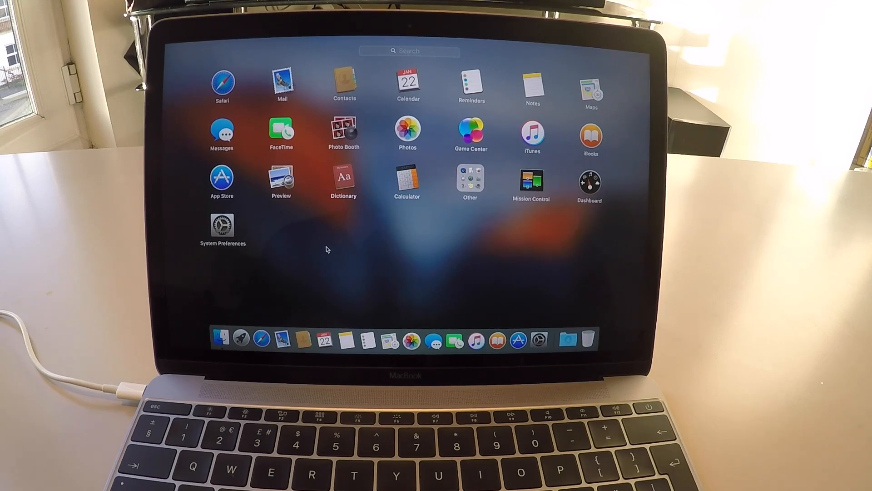
click(222, 182)
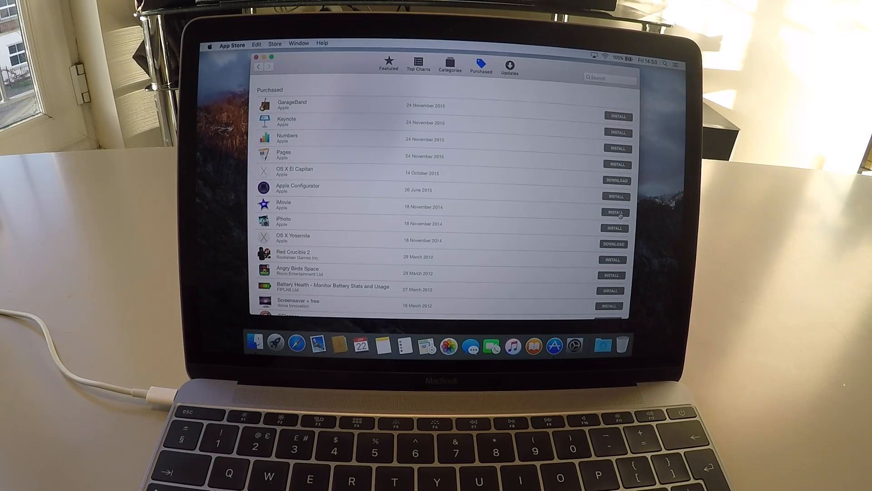
click(614, 211)
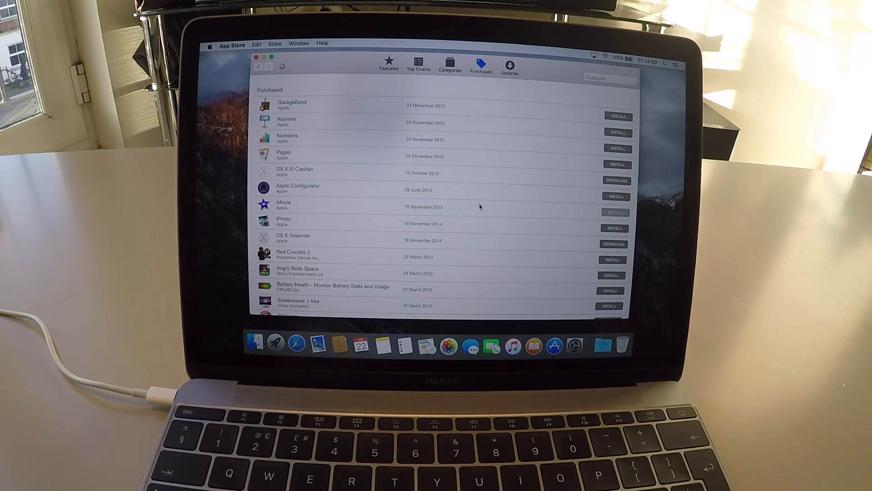